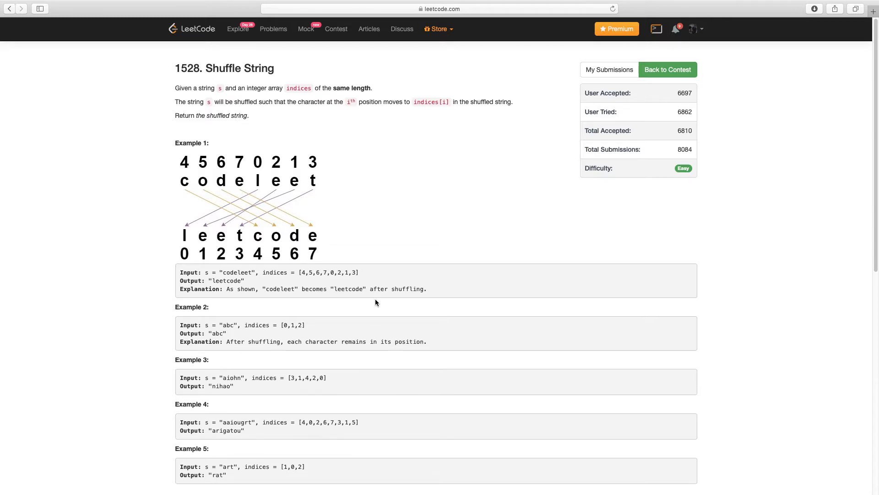
{"action": "mouse_move", "coordinate": [214, 188]}
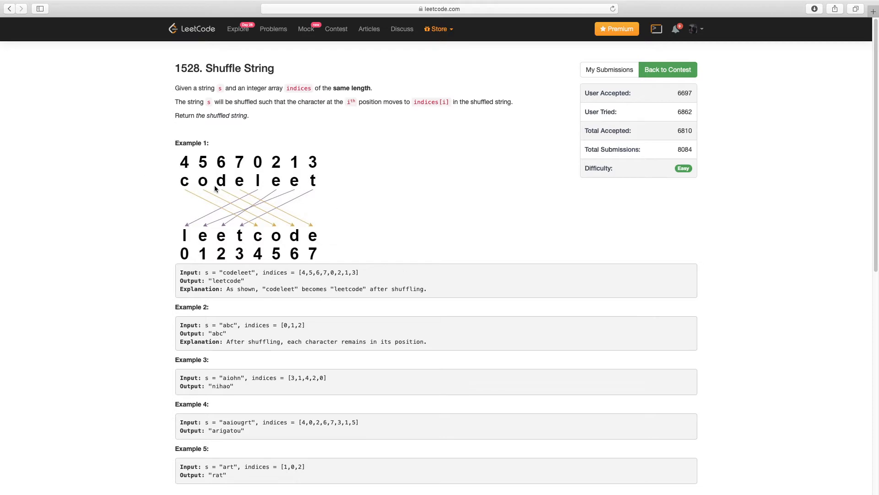
{"action": "mouse_move", "coordinate": [234, 212]}
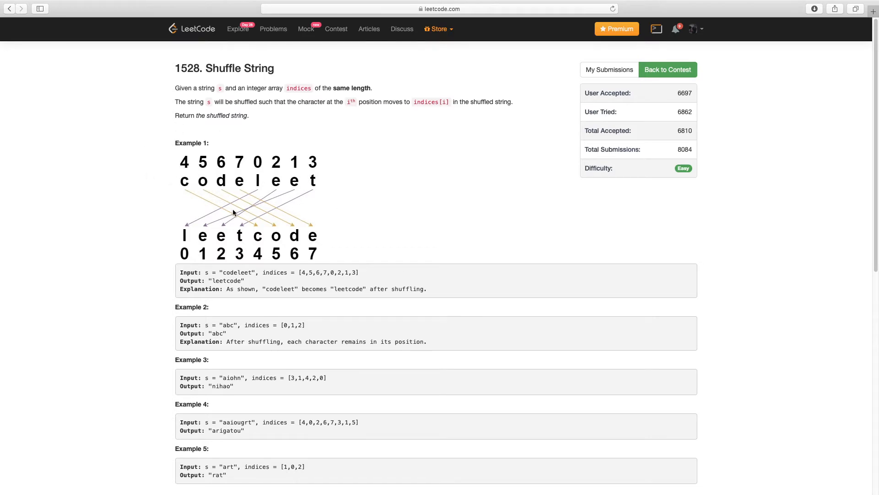
{"action": "mouse_move", "coordinate": [223, 196]}
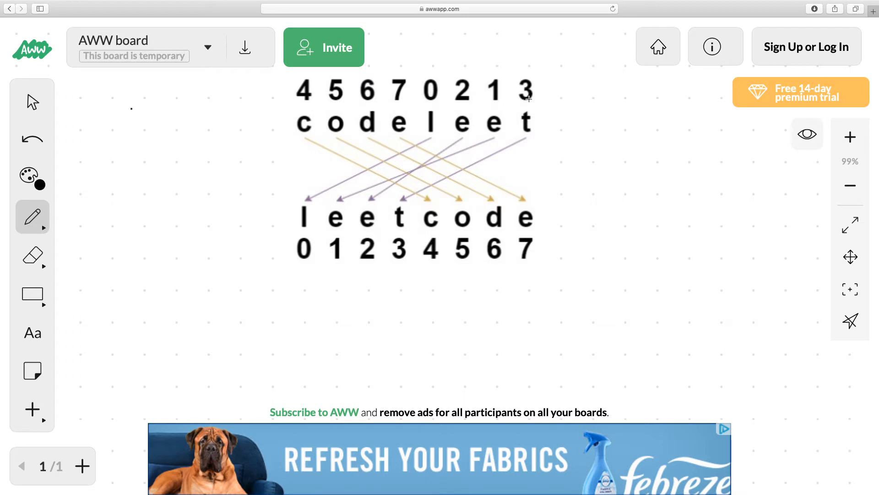
{"action": "mouse_move", "coordinate": [285, 109]}
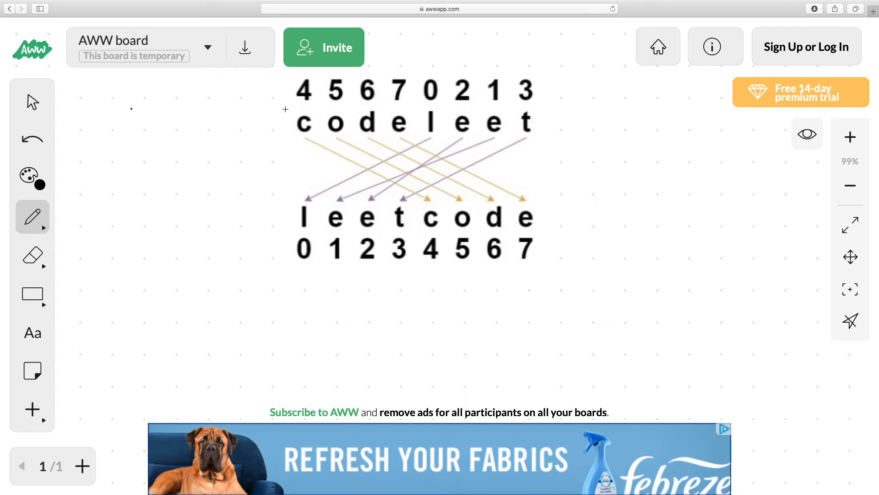
{"action": "mouse_move", "coordinate": [304, 187]}
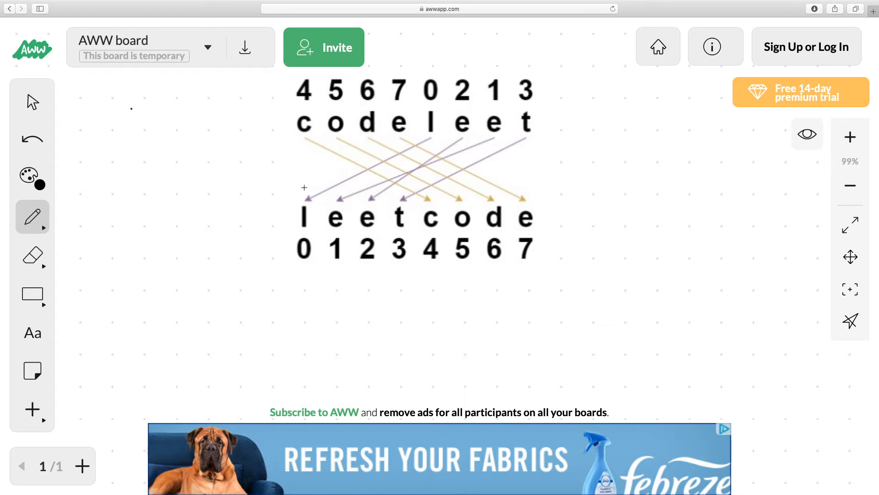
{"action": "mouse_move", "coordinate": [260, 138]}
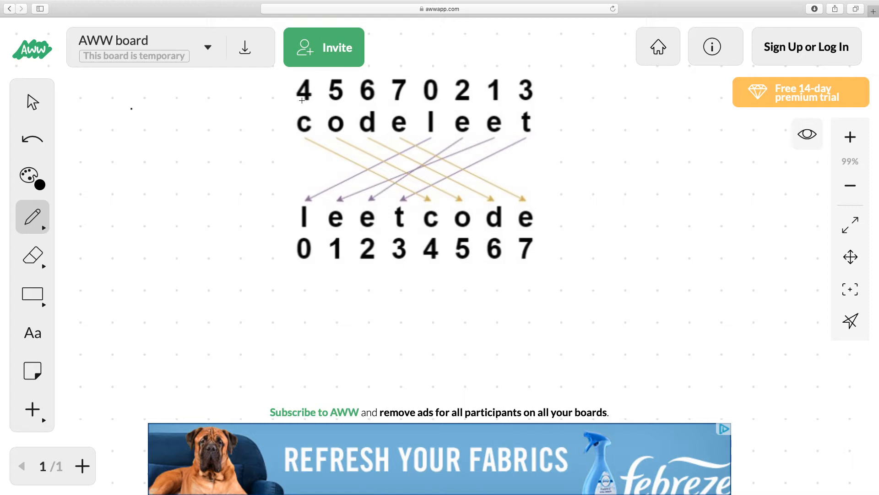
{"action": "mouse_move", "coordinate": [314, 132]}
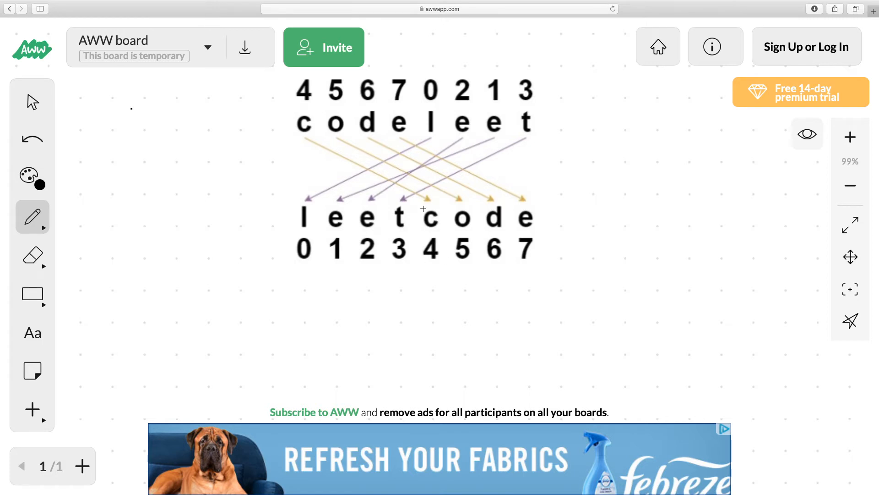
{"action": "mouse_move", "coordinate": [329, 101]}
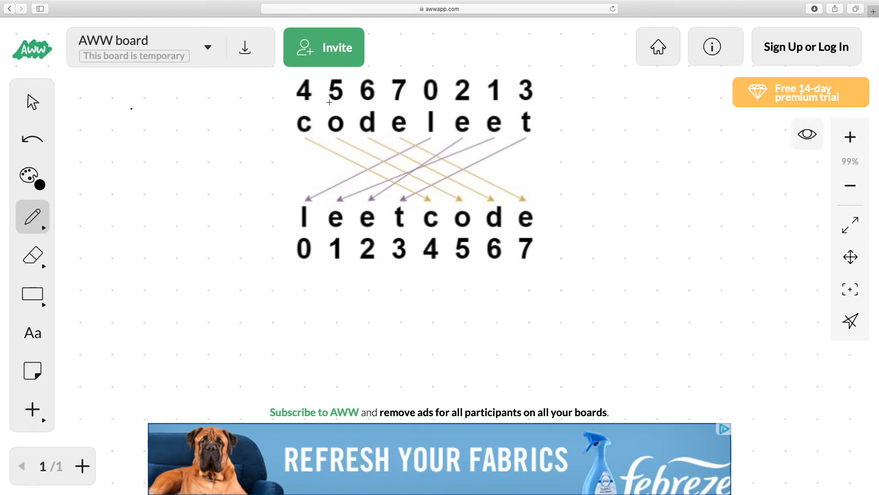
{"action": "mouse_move", "coordinate": [336, 119]}
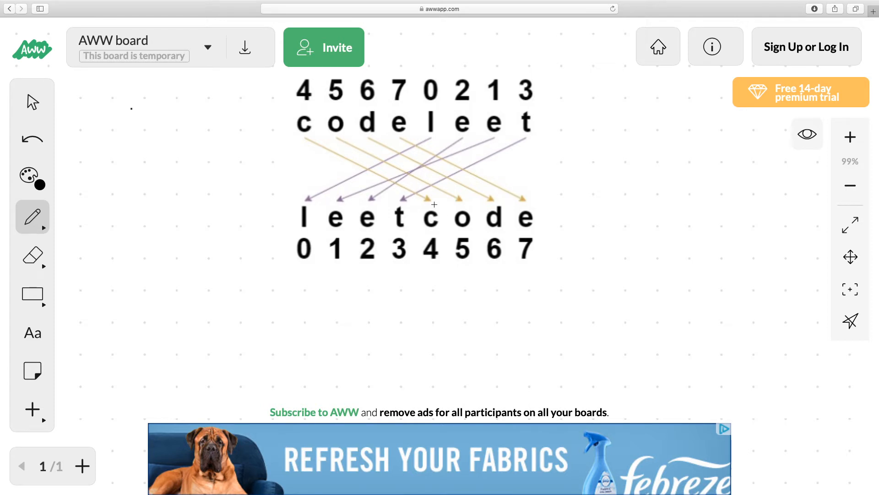
{"action": "mouse_move", "coordinate": [465, 215]}
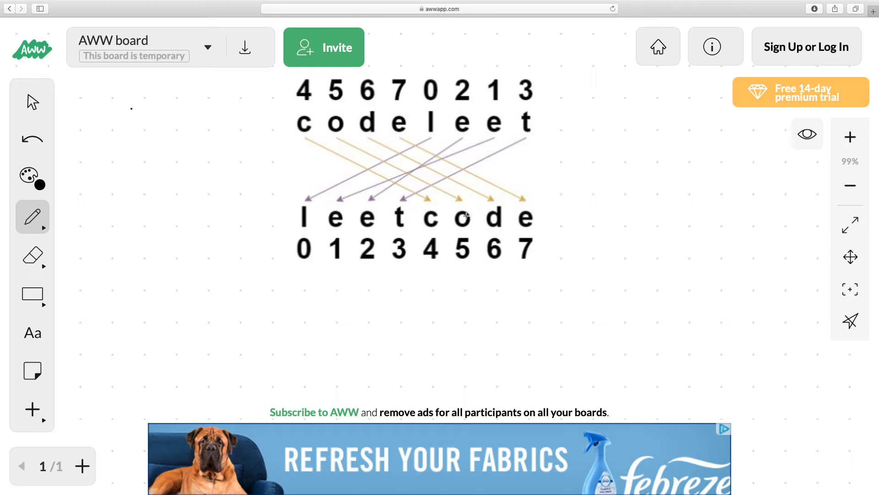
{"action": "mouse_move", "coordinate": [327, 99]}
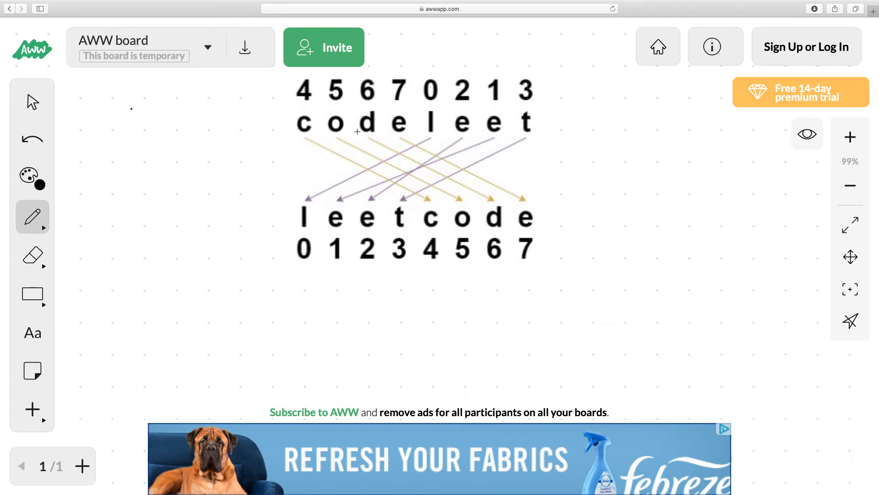
{"action": "mouse_move", "coordinate": [468, 230]}
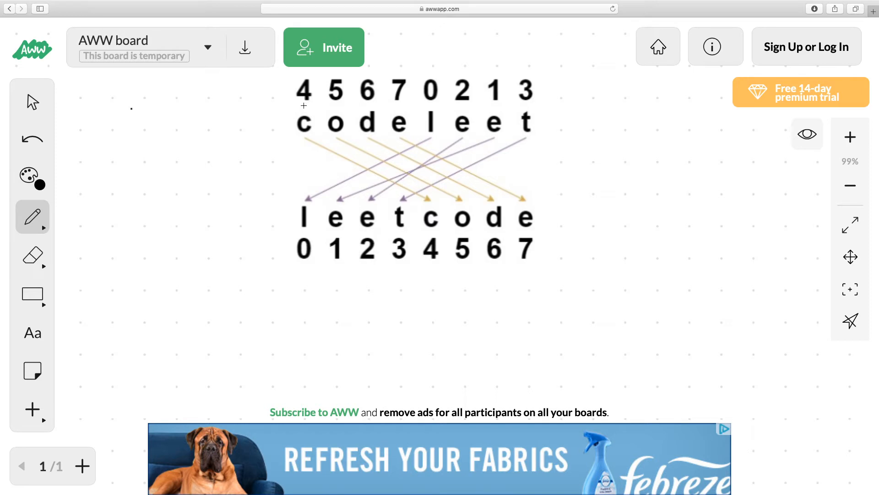
{"action": "mouse_move", "coordinate": [298, 143]}
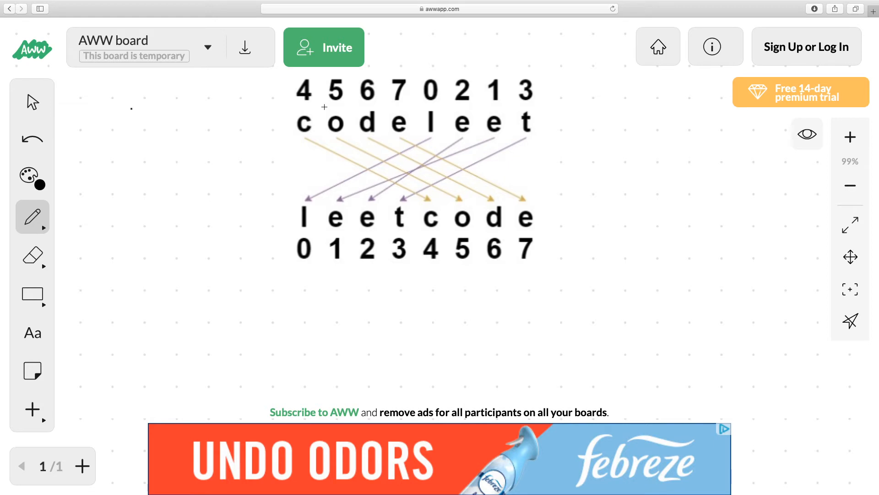
{"action": "mouse_move", "coordinate": [372, 93]}
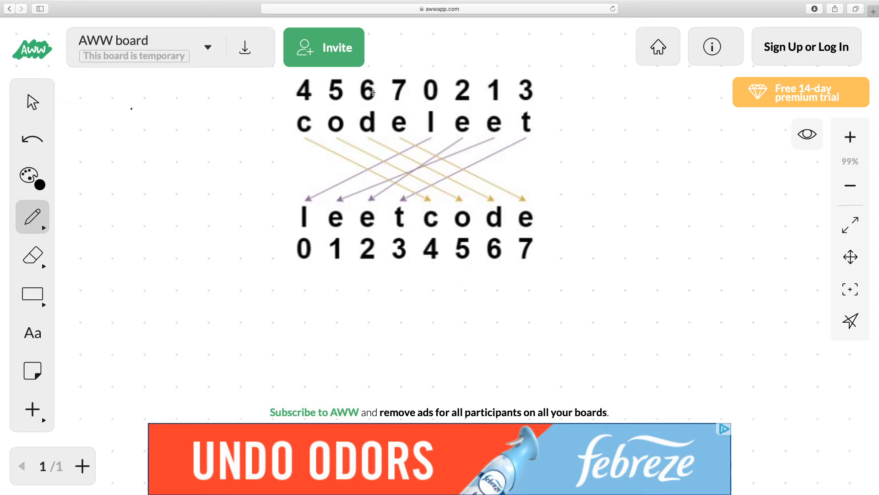
{"action": "mouse_move", "coordinate": [431, 100]}
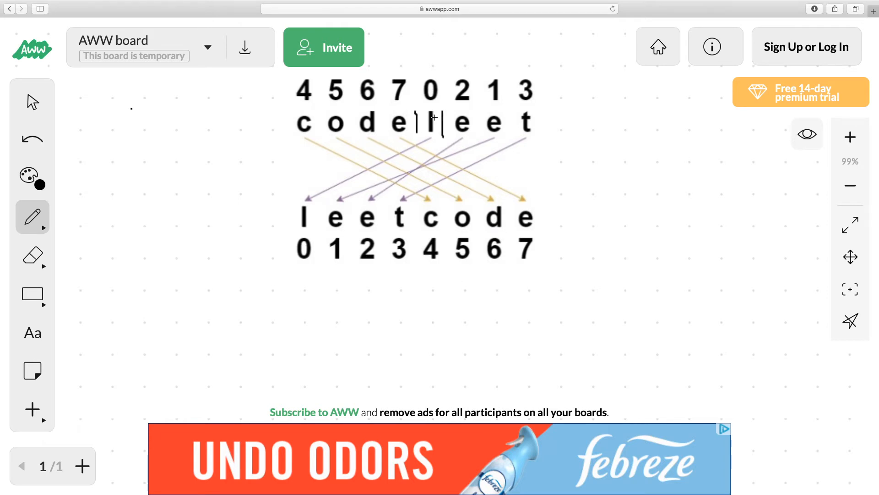
{"action": "mouse_move", "coordinate": [278, 289]}
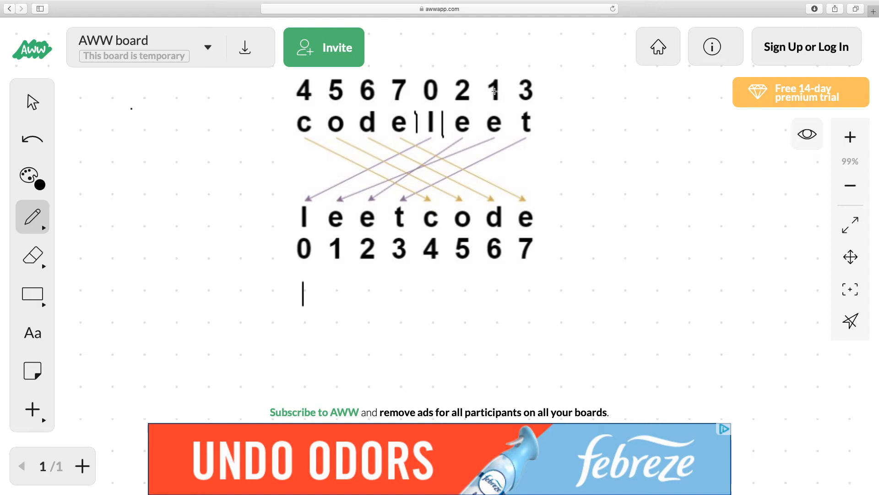
{"action": "mouse_move", "coordinate": [386, 83]}
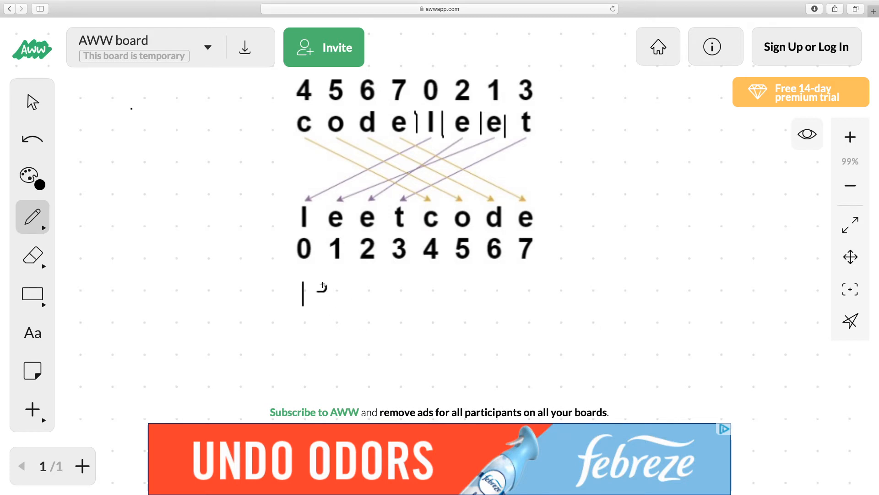
Handwrite 'leetcode' beneath the diagram with the pen and draw a freehand underline under it
{"action": "left_click_drag", "start_coordinate": [314, 286], "coordinate": [325, 303]}
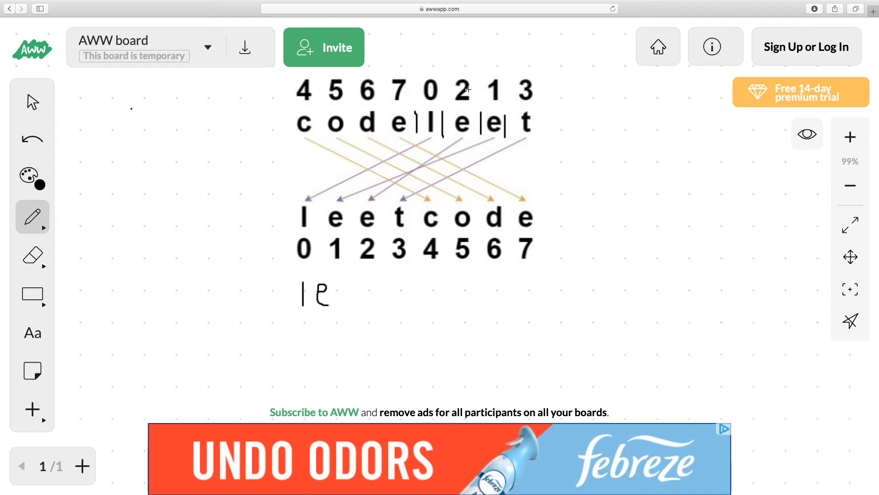
{"action": "mouse_move", "coordinate": [213, 109]}
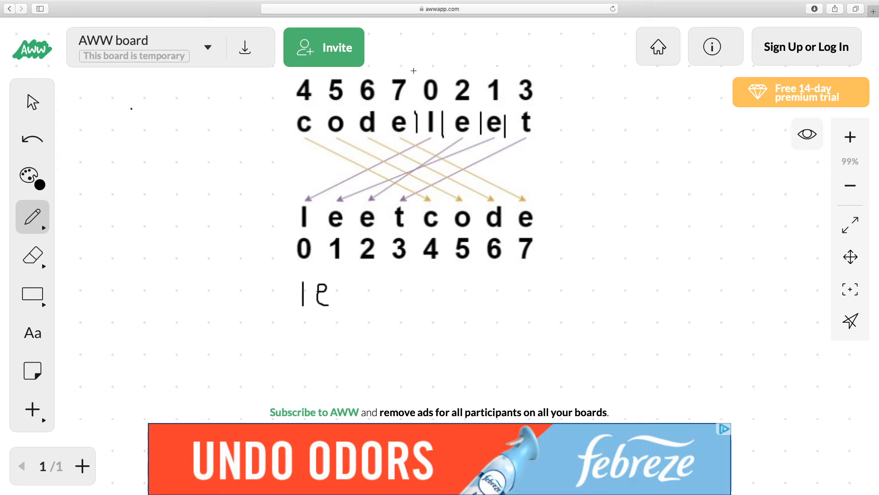
{"action": "mouse_move", "coordinate": [301, 101]}
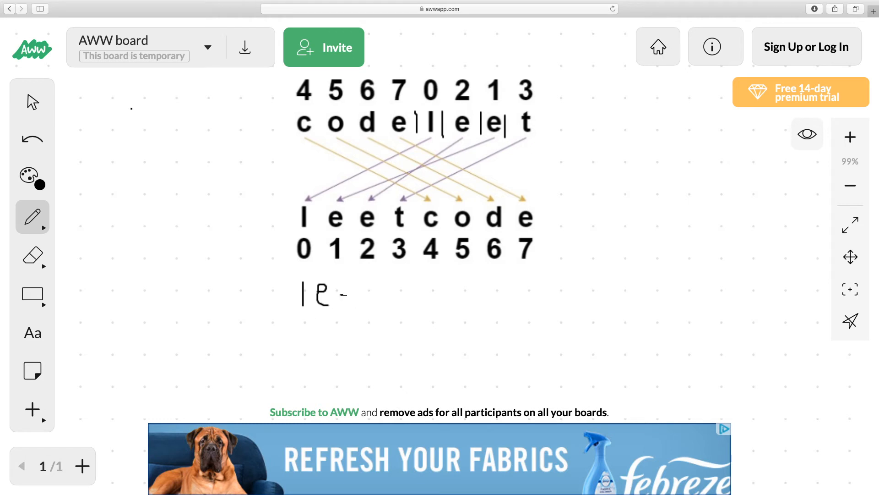
{"action": "left_click_drag", "start_coordinate": [336, 294], "coordinate": [353, 300]}
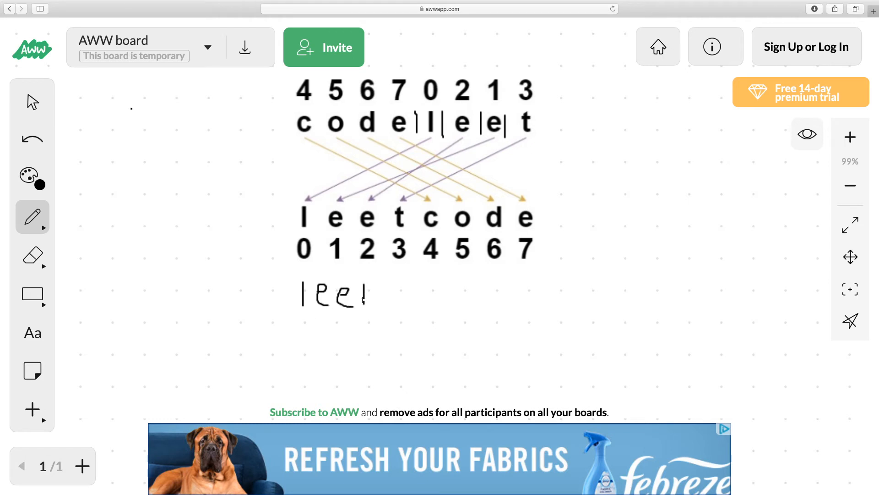
{"action": "left_click_drag", "start_coordinate": [368, 296], "coordinate": [393, 303]}
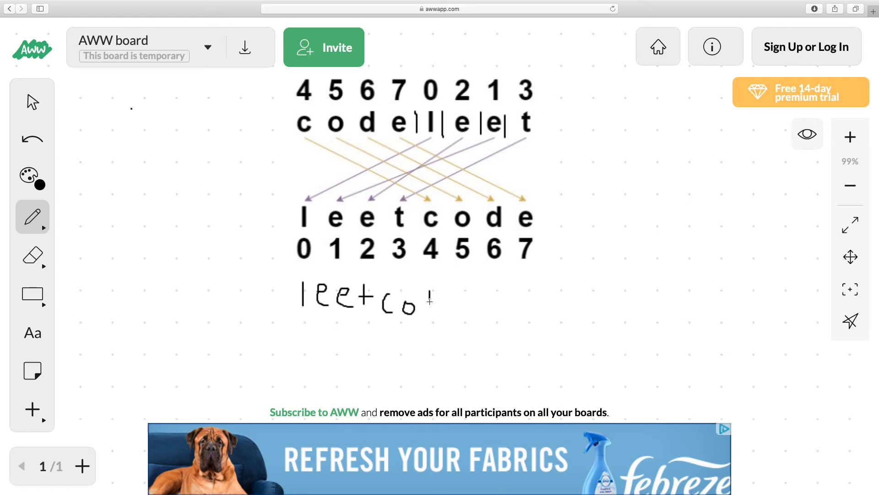
{"action": "left_click_drag", "start_coordinate": [418, 306], "coordinate": [429, 297]}
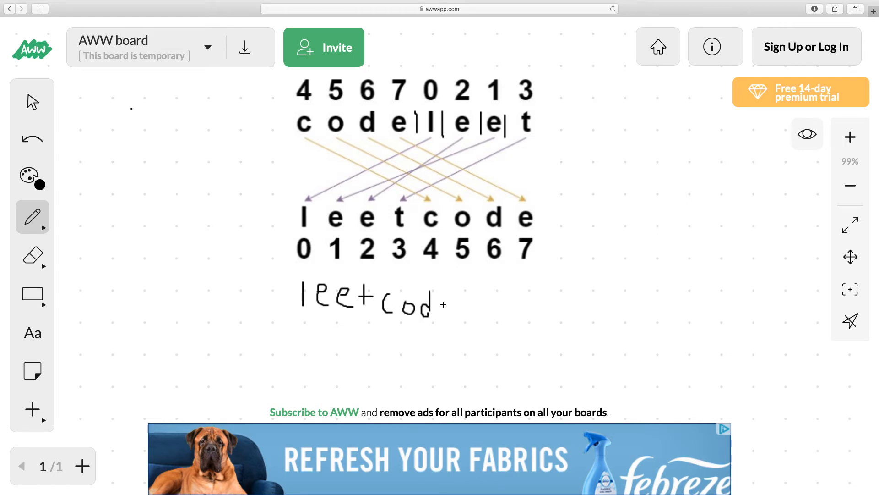
{"action": "left_click_drag", "start_coordinate": [433, 306], "coordinate": [443, 315]}
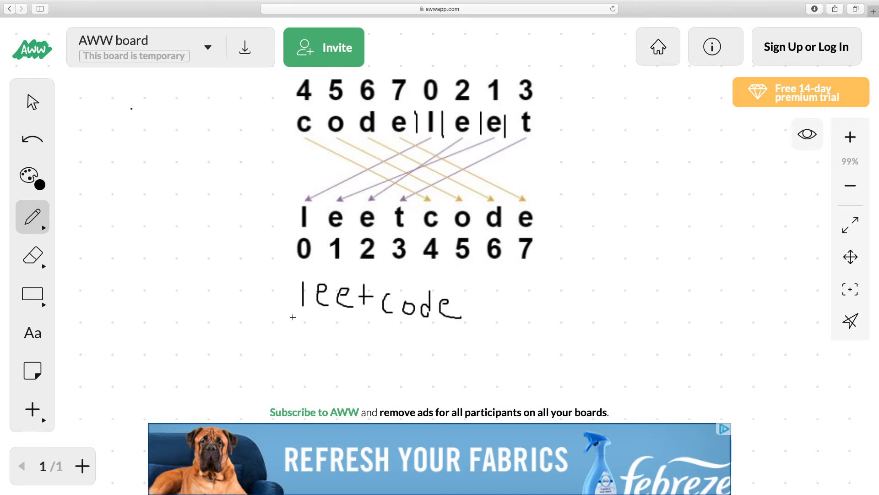
{"action": "left_click_drag", "start_coordinate": [294, 318], "coordinate": [478, 345]}
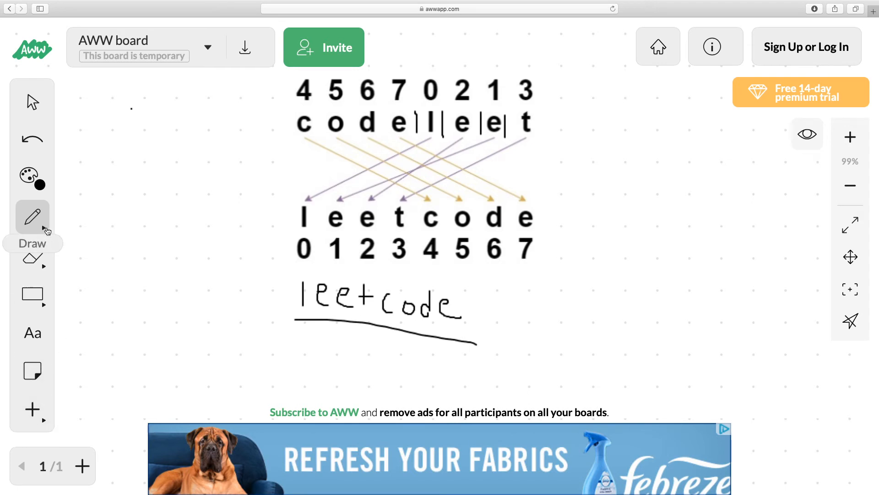
{"action": "left_click", "coordinate": [32, 102]}
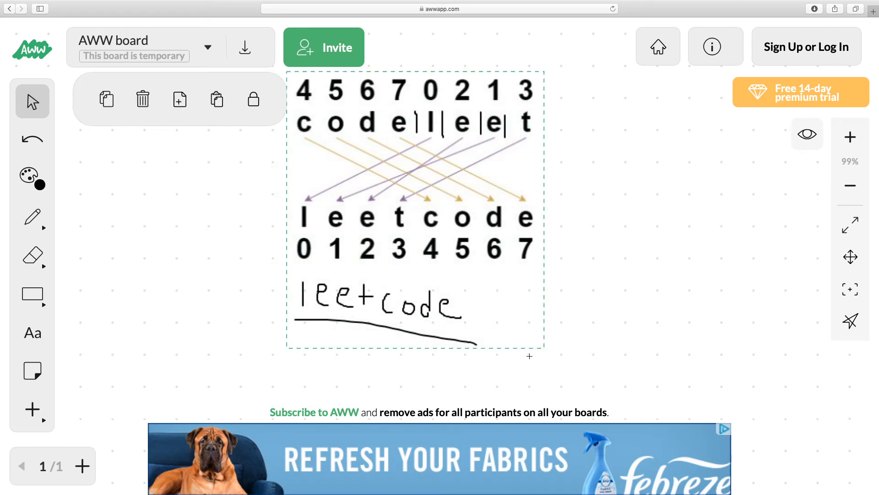
Delete all selected content from the board and start a text box near the top
{"action": "left_click", "coordinate": [143, 99]}
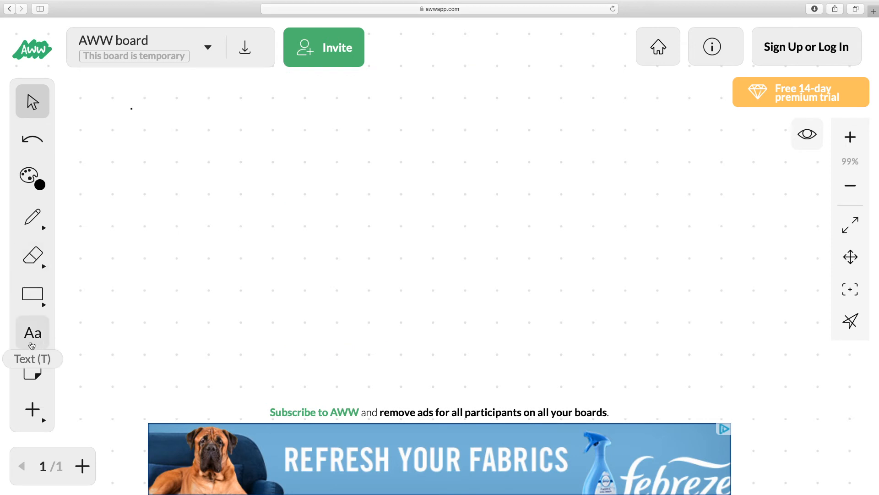
{"action": "left_click", "coordinate": [32, 331]}
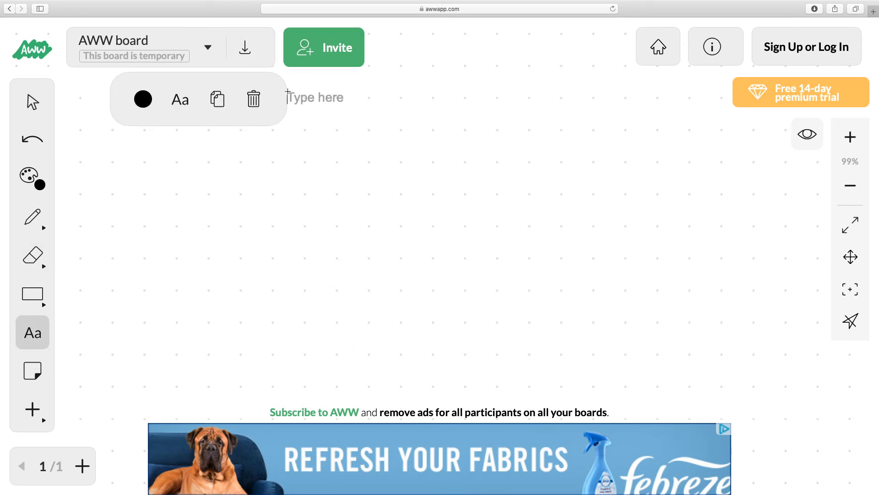
Write step 1: 'for loop 0 < length of the array' and start a new line
{"action": "type", "text": "1."}
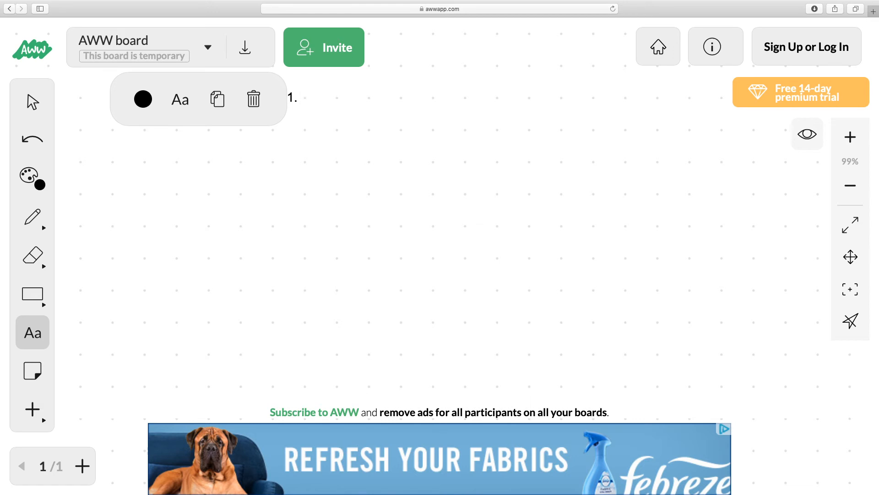
{"action": "type", "text": "for"}
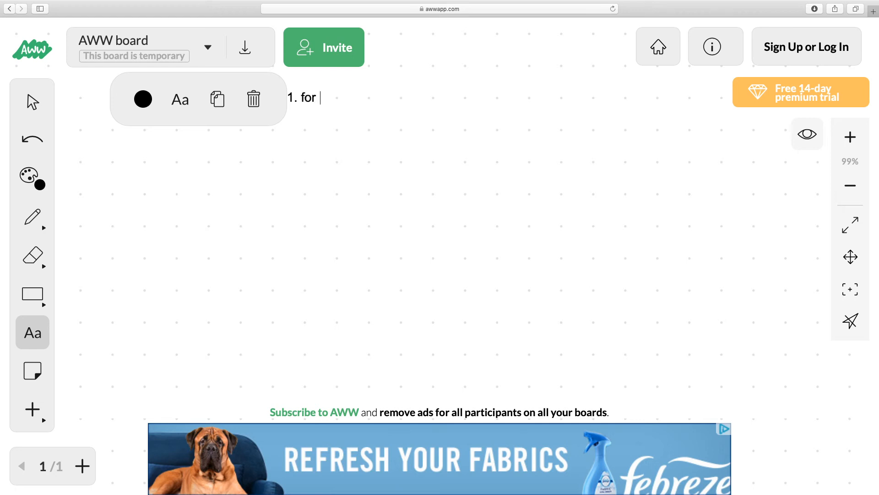
{"action": "type", "text": "loop"}
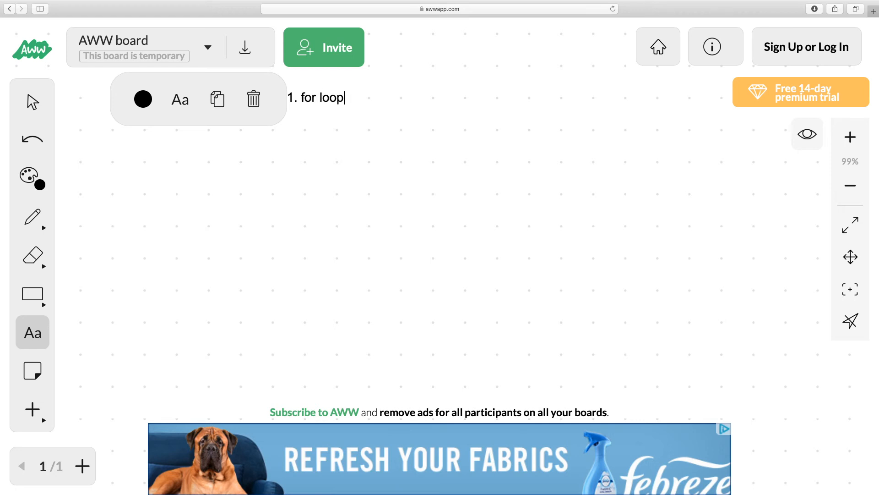
{"action": "type", "text": "\" \""}
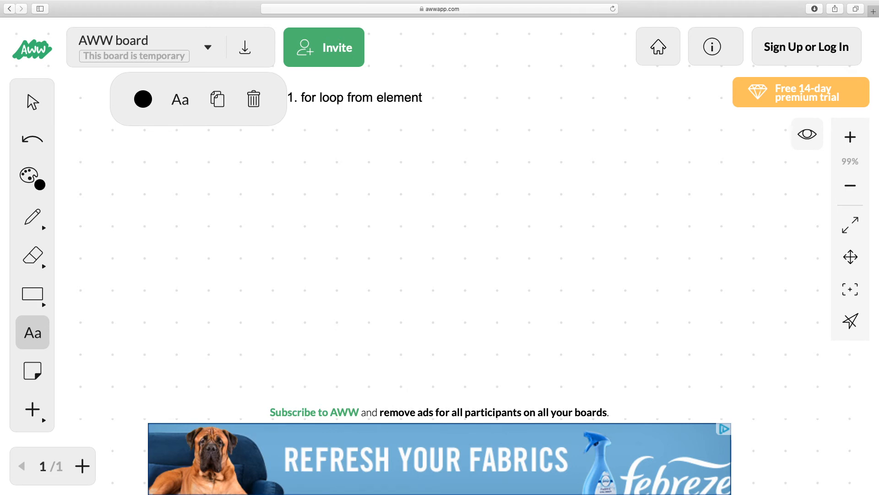
{"action": "type", "text": "0 <"}
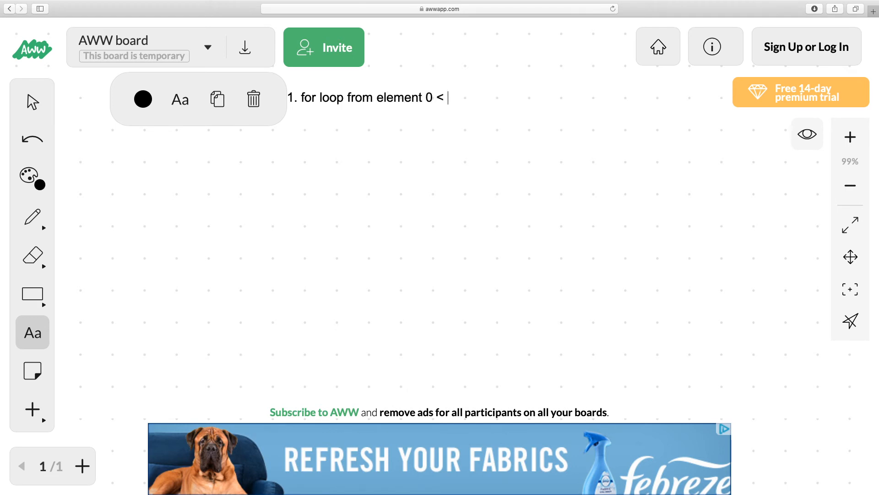
{"action": "type", "text": "length of the array"}
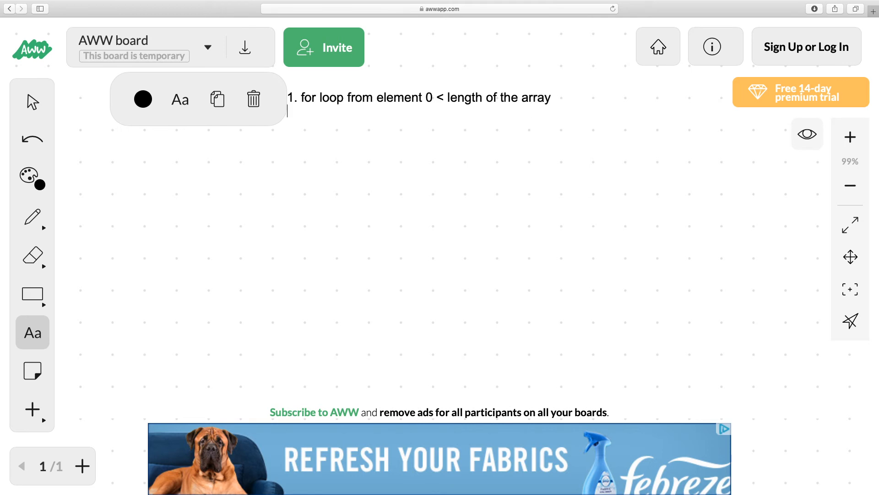
{"action": "key", "text": "enter"}
{"action": "type", "text": "2."}
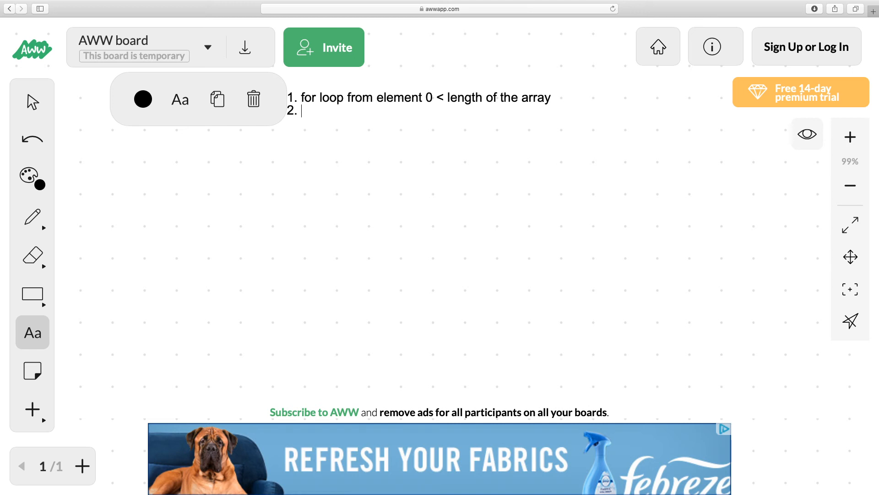
Write step 2: 'scan for the current number and find its position' and start a new line
{"action": "type", "text": "scan"}
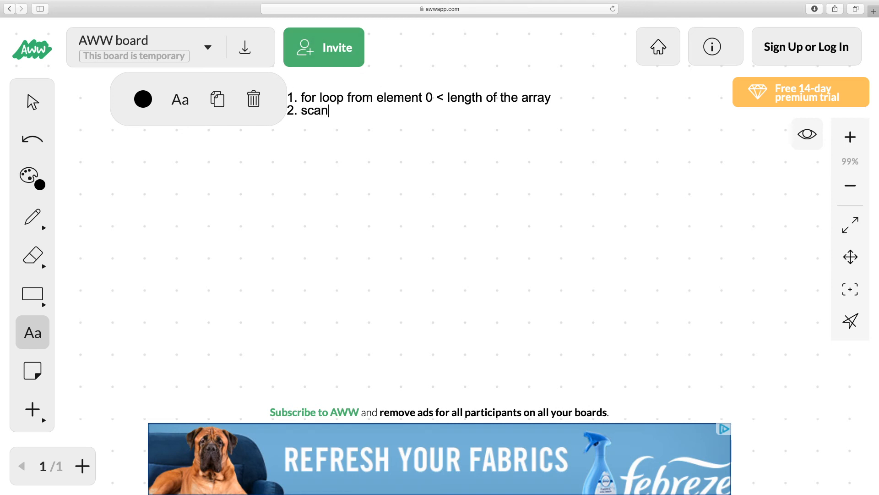
{"action": "type", "text": "for the"}
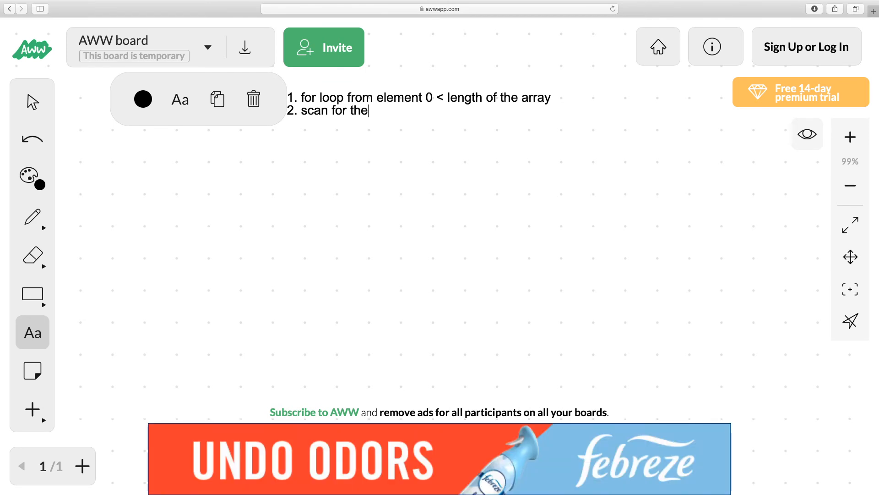
{"action": "type", "text": "current number"}
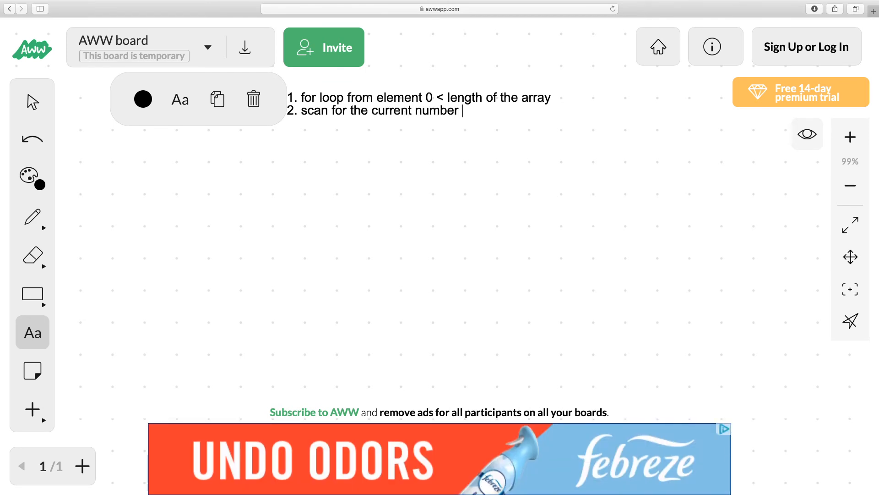
{"action": "type", "text": "and find i"}
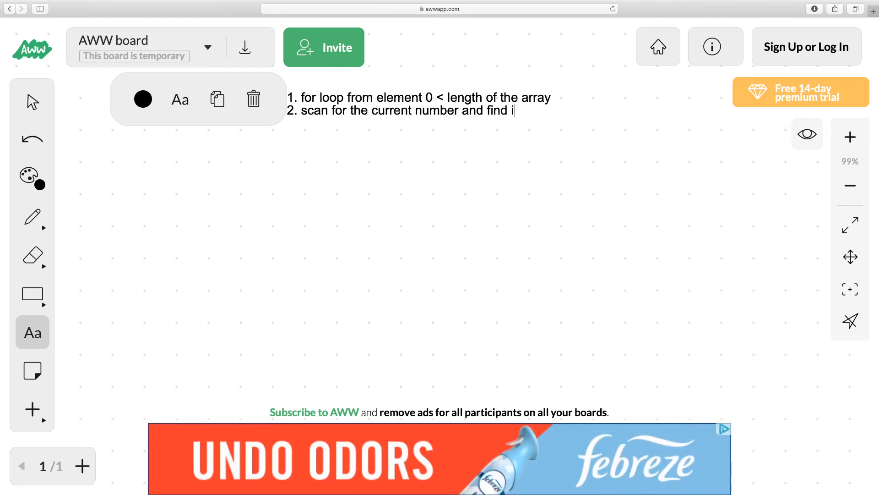
{"action": "type", "text": "ts position"}
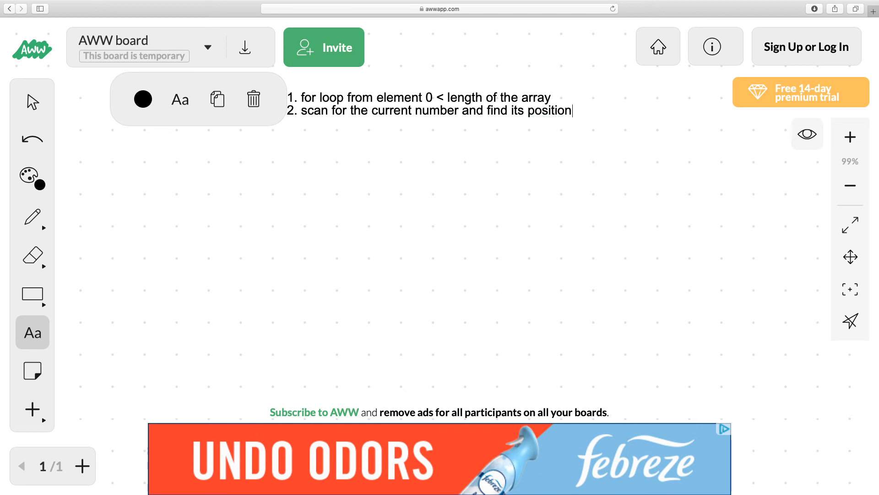
{"action": "key", "text": "enter"}
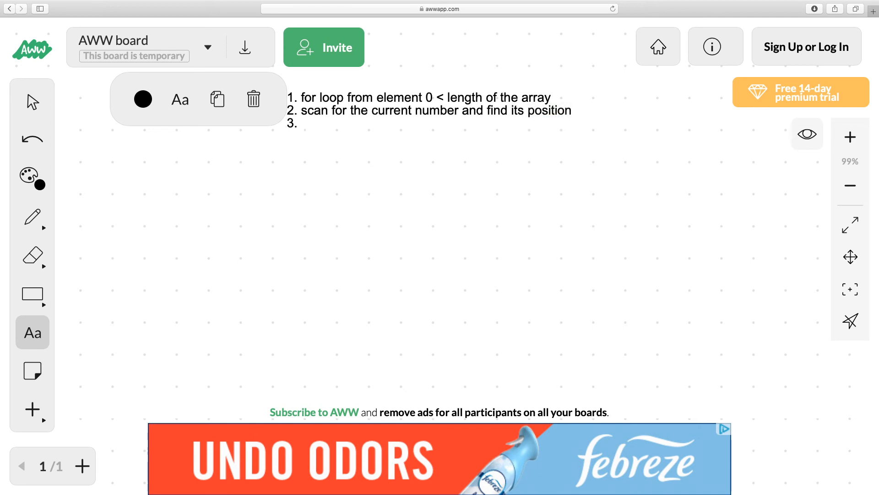
Write step 3 'take the substring of the string from (position, position+1)' and begin step 4 'append'
{"action": "type", "text": "take the s"}
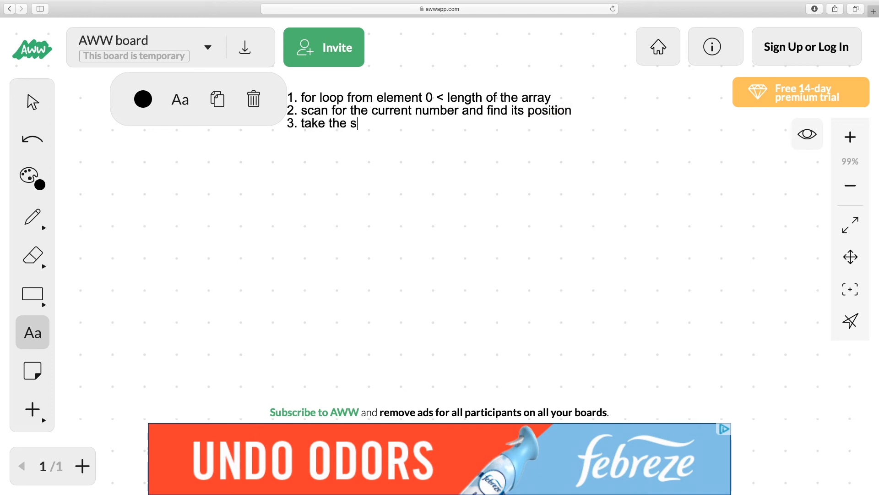
{"action": "type", "text": "ubstring"}
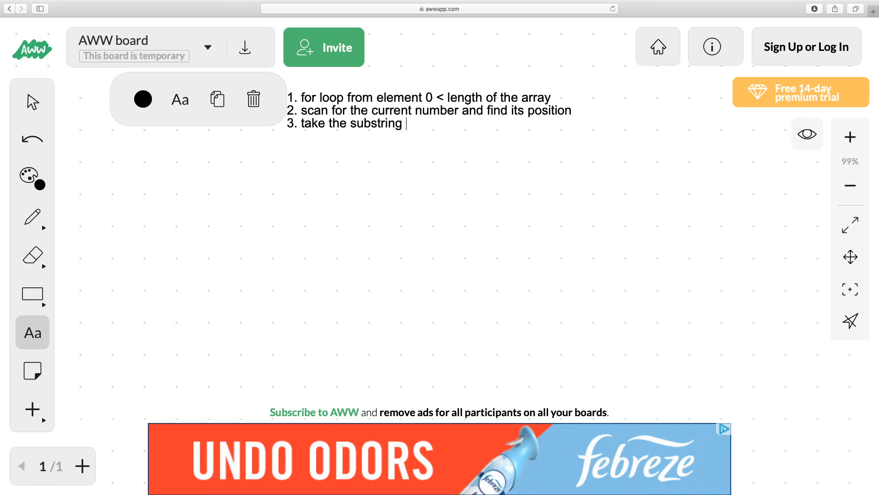
{"action": "type", "text": "of the string"}
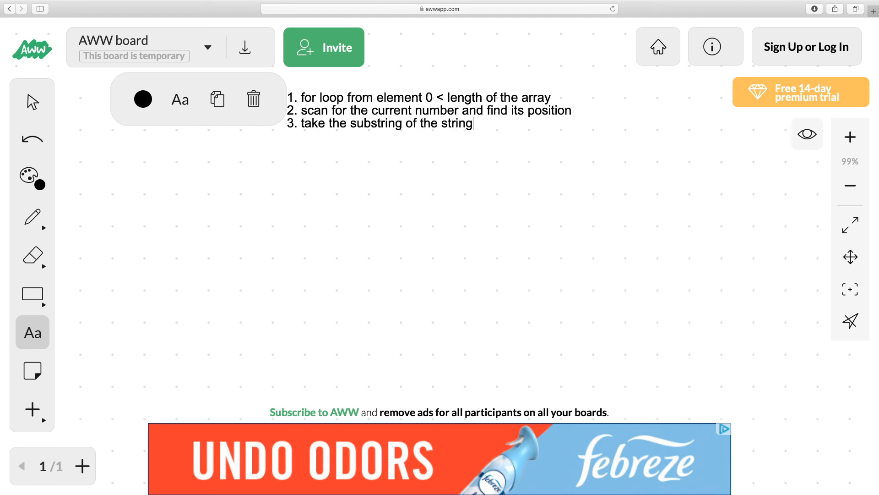
{"action": "type", "text": "from position"}
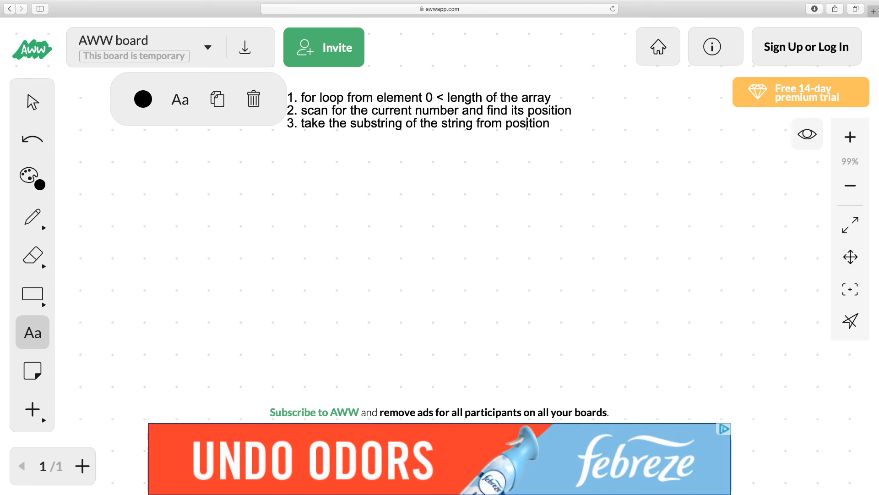
{"action": "type", "text": "("}
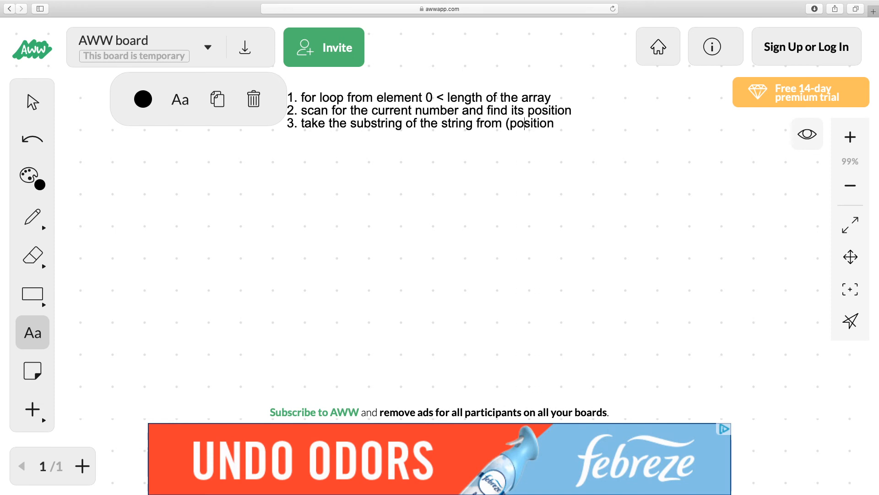
{"action": "type", "text": ", position+1"}
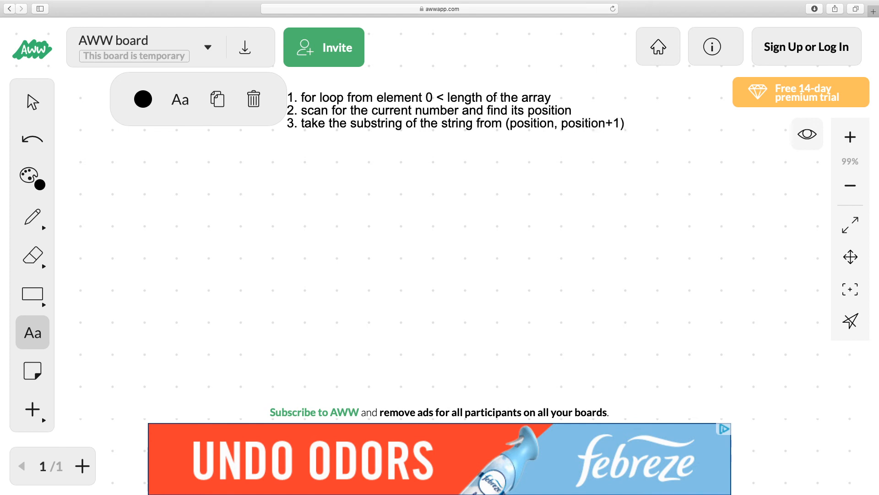
{"action": "type", "text": "append that substring"}
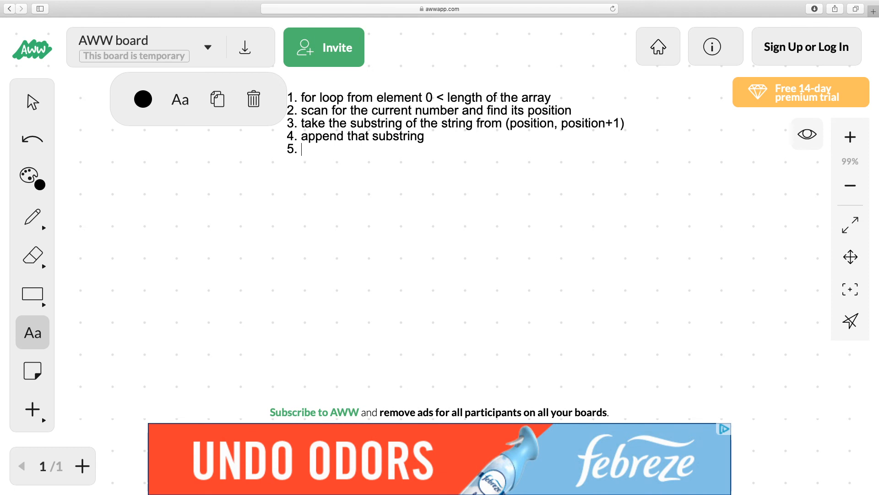
Write step 5 'break out of the loop' and step 6 'return string'
{"action": "type", "text": "break out of the lo"}
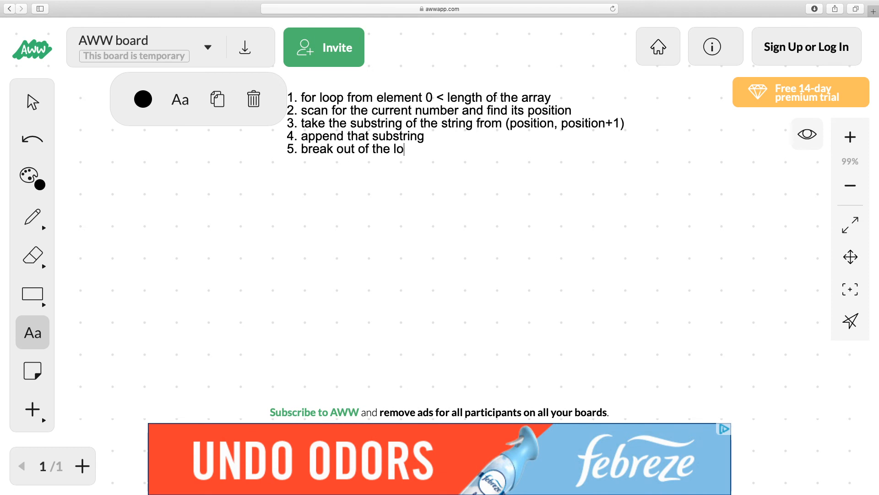
{"action": "type", "text": "op"}
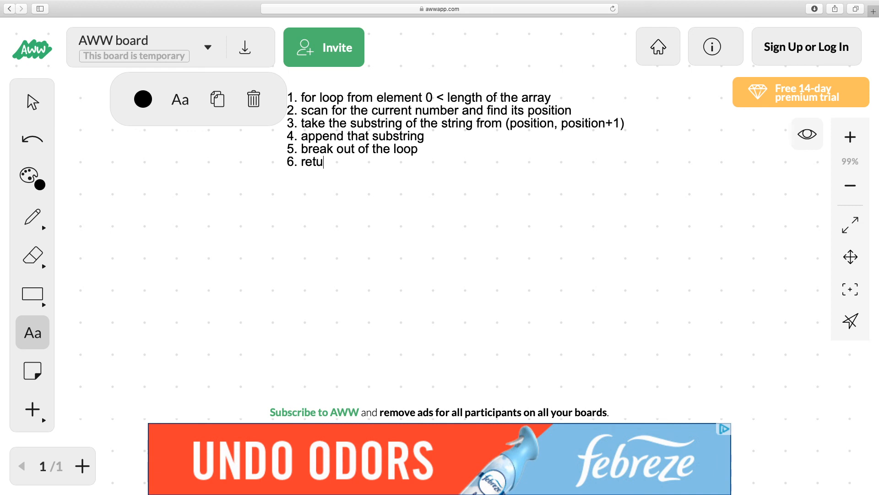
{"action": "type", "text": "rn string"}
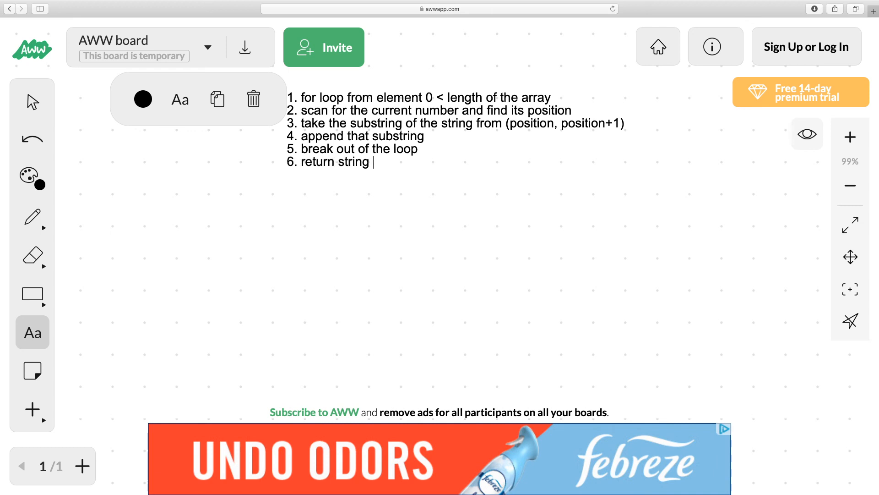
{"action": "mouse_move", "coordinate": [268, 169]}
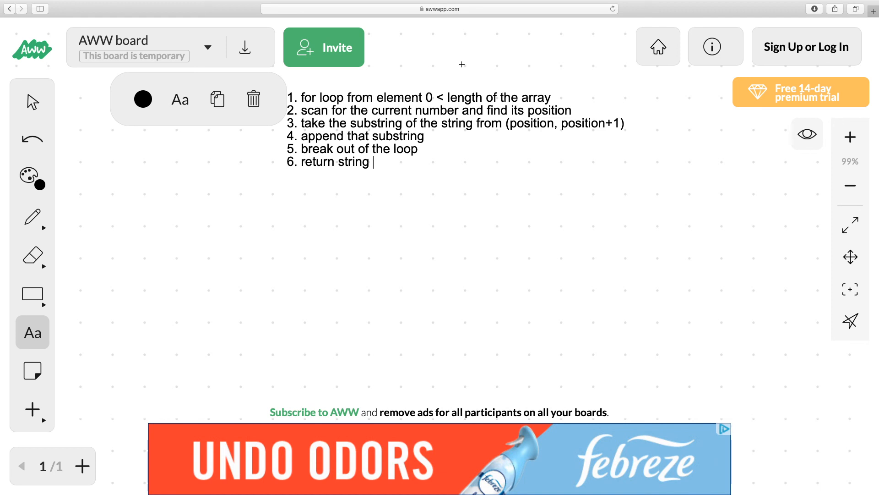
{"action": "mouse_move", "coordinate": [366, 210]}
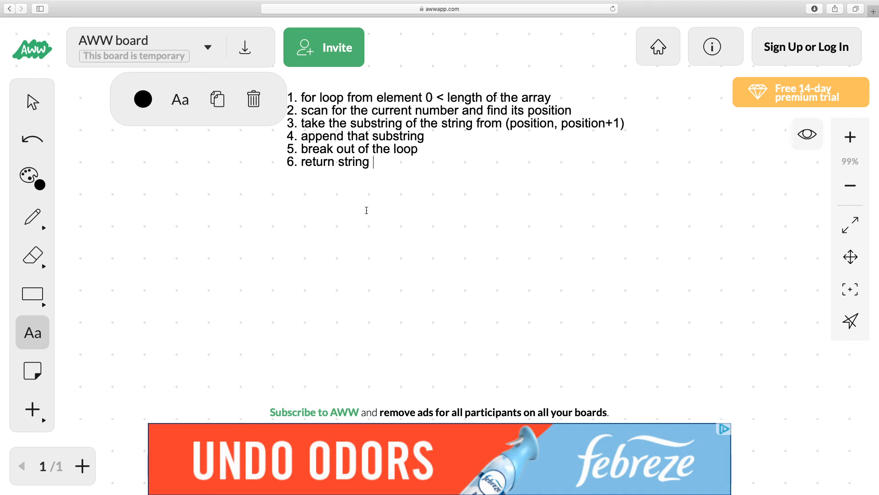
{"action": "mouse_move", "coordinate": [438, 253]}
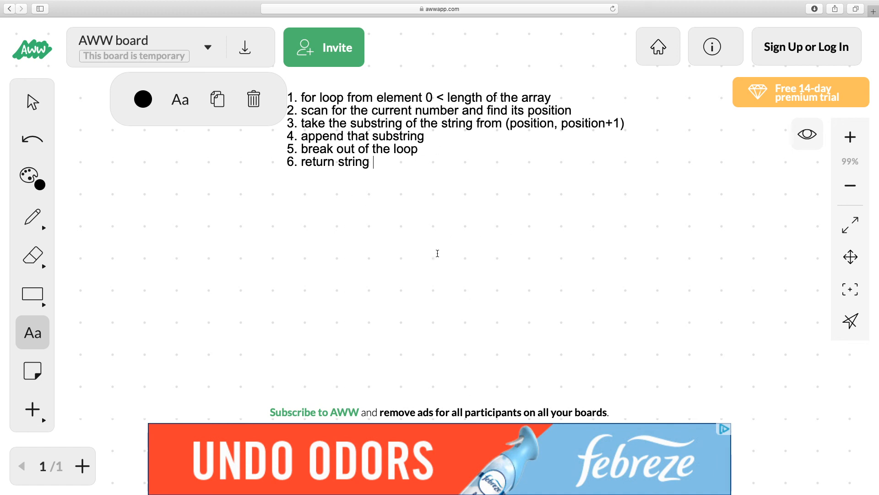